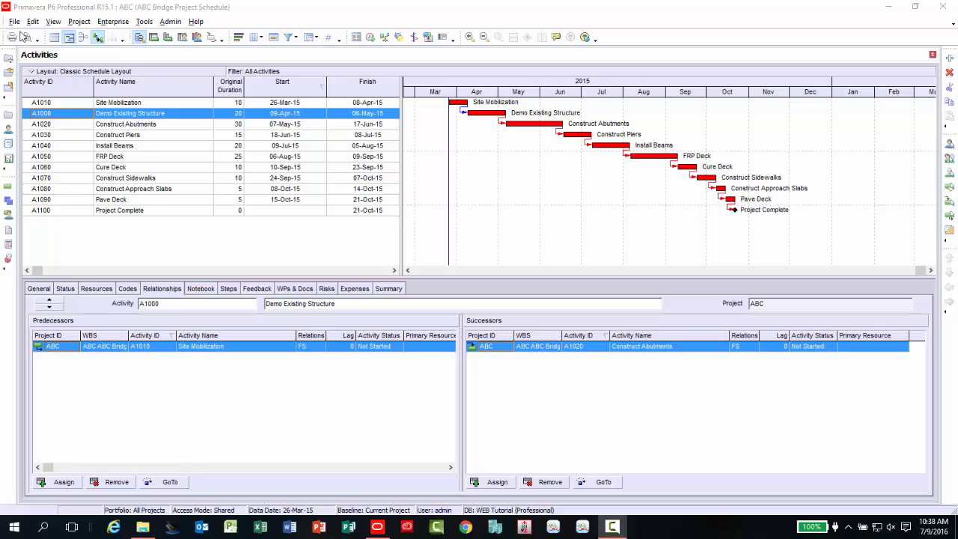
Close all open projects via File > Close All and confirm closing ABC Bridge Project Schedule.
{"action": "left_click", "coordinate": [14, 21]}
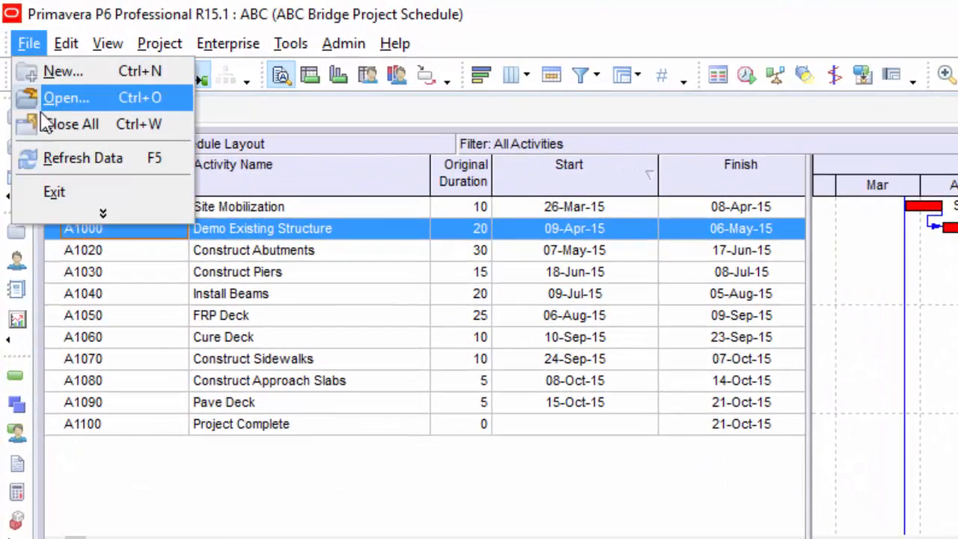
{"action": "left_click", "coordinate": [73, 123]}
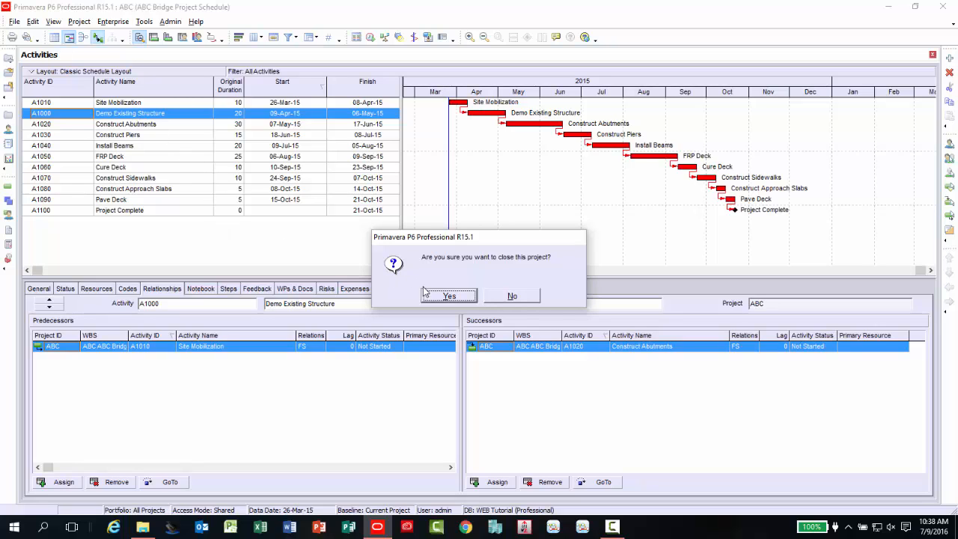
{"action": "left_click", "coordinate": [448, 296]}
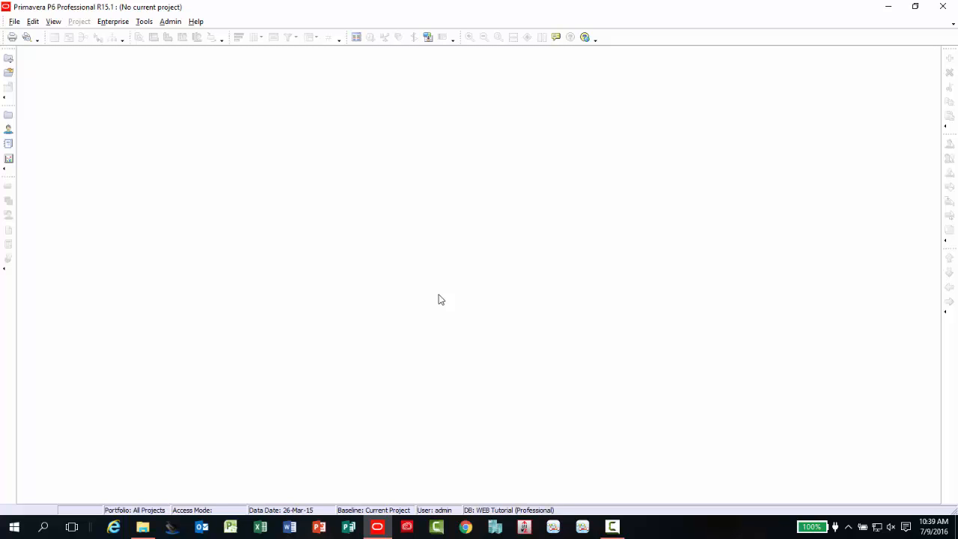
{"action": "mouse_move", "coordinate": [306, 136]}
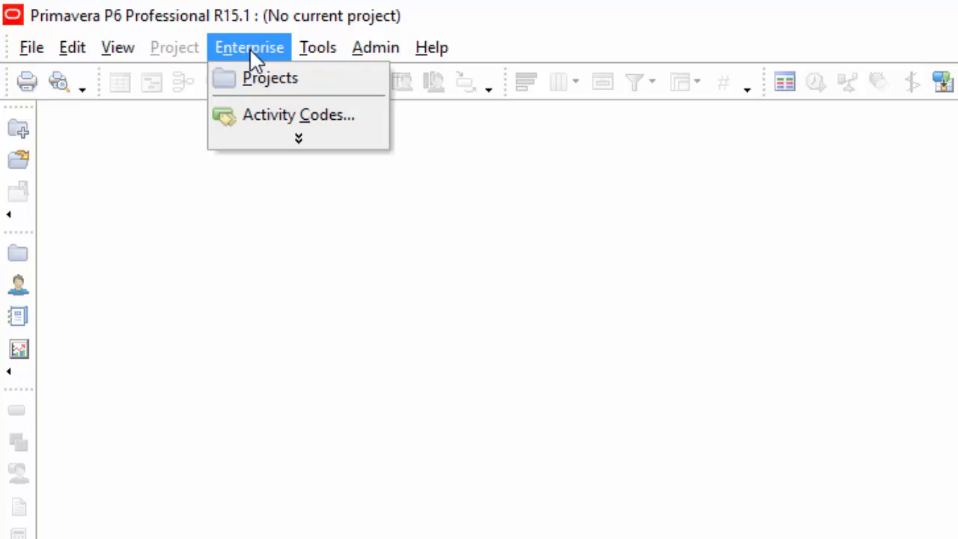
Show the Enterprise projects list and select the ABC Bridge Project Schedule row.
{"action": "left_click", "coordinate": [269, 78]}
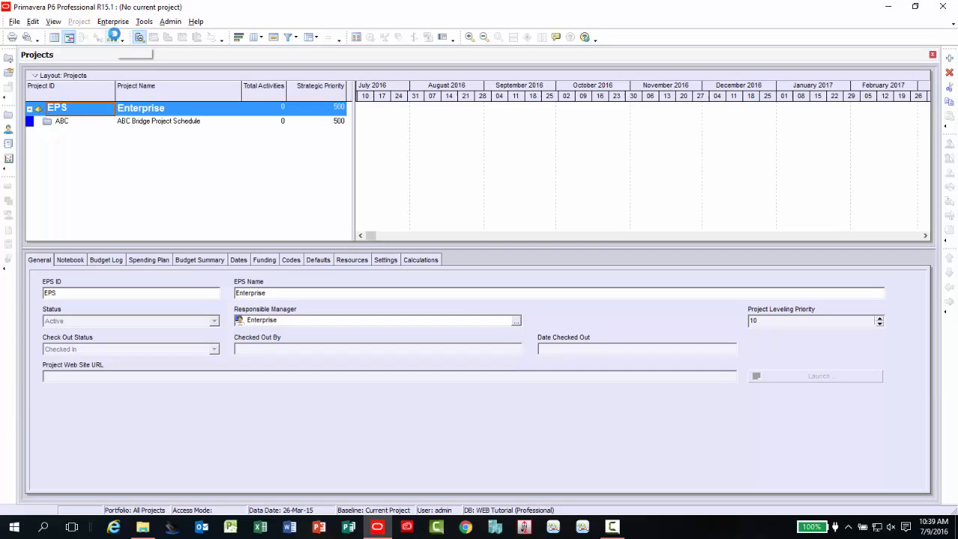
{"action": "left_click", "coordinate": [61, 120]}
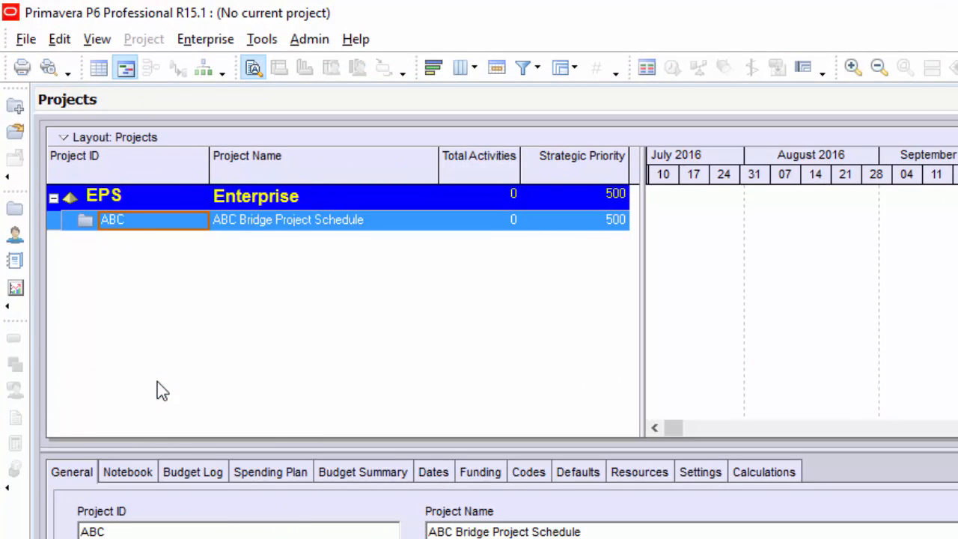
Copy and paste the ABC project, accepting default project, WBS and activity copy options.
{"action": "right_click", "coordinate": [162, 390]}
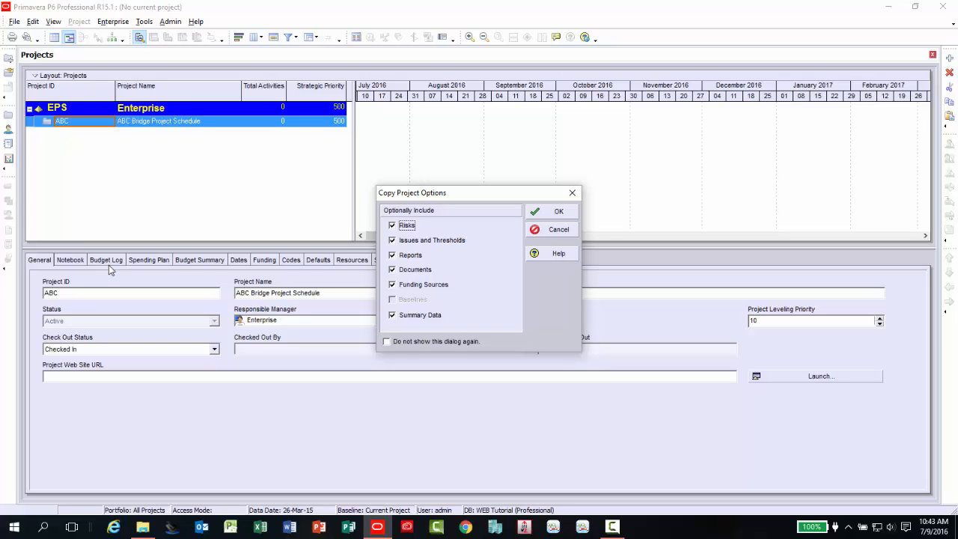
{"action": "left_click", "coordinate": [558, 211]}
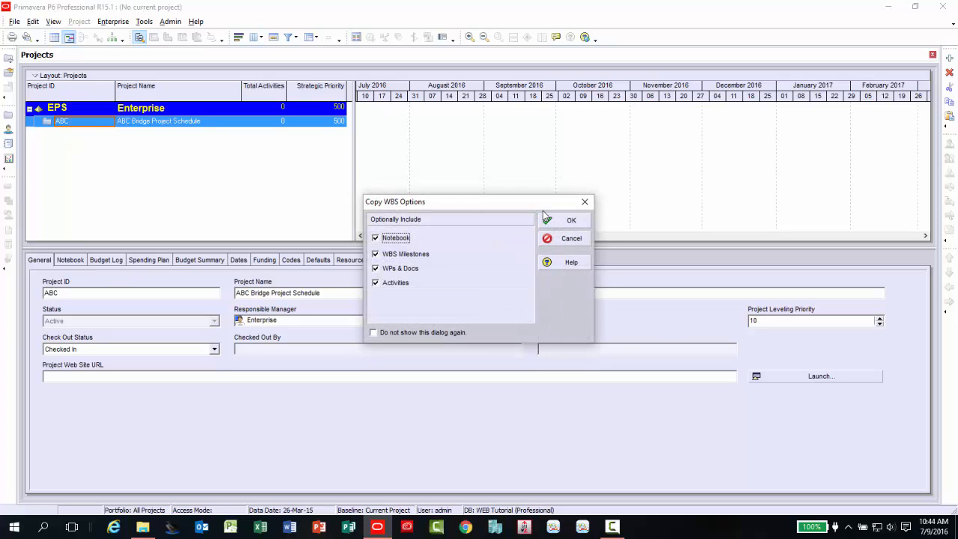
{"action": "left_click", "coordinate": [571, 219]}
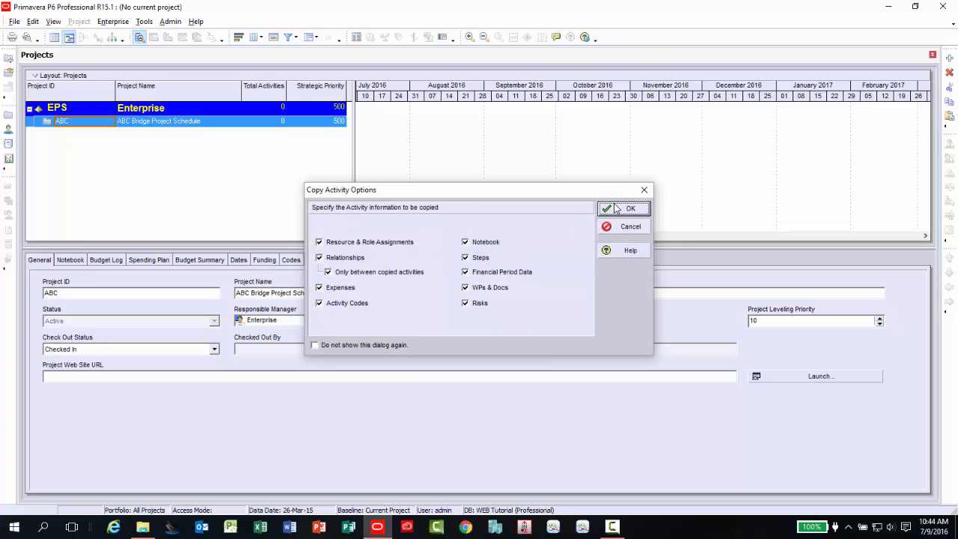
{"action": "left_click", "coordinate": [630, 208]}
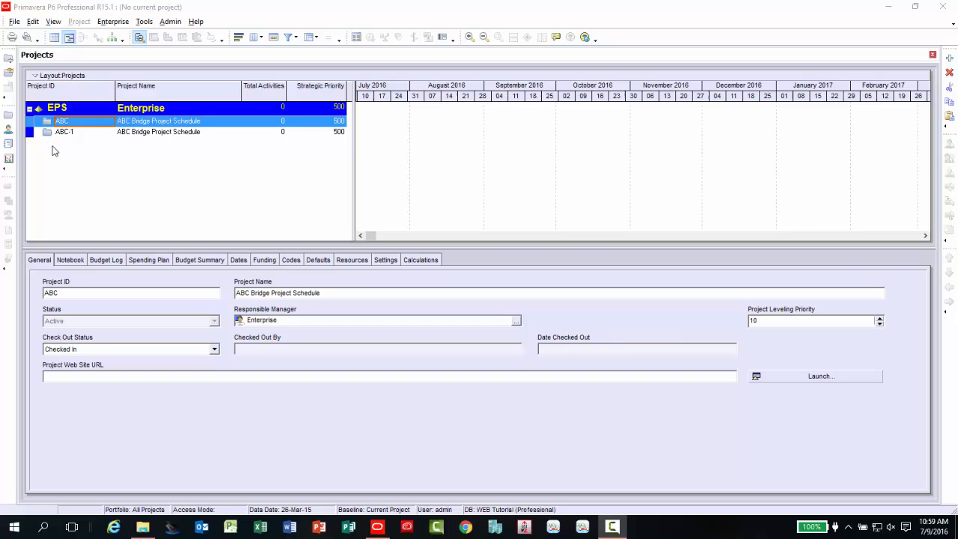
Rename copied project ABC-1 to 'ABC Bridge Project Schedule Initial'.
{"action": "left_click", "coordinate": [64, 132]}
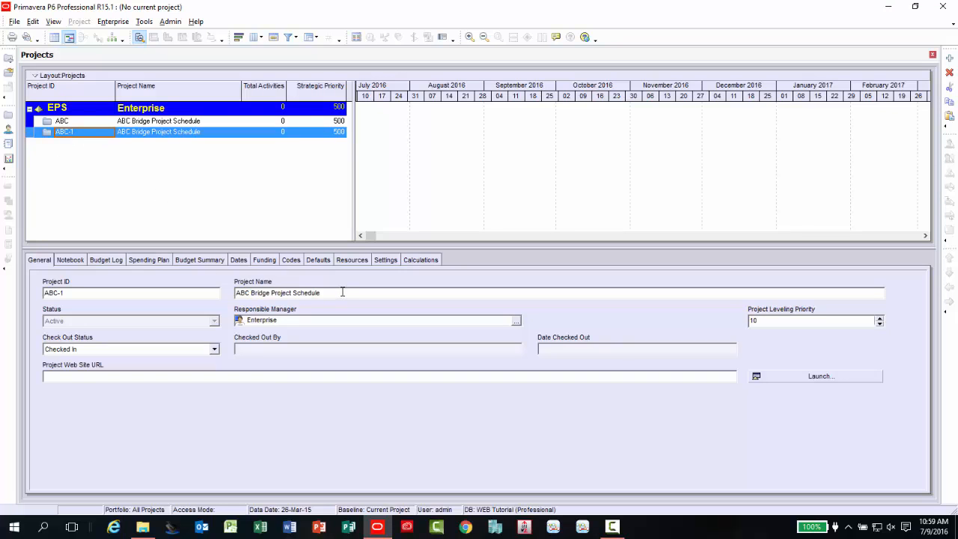
{"action": "type", "text": "Int"}
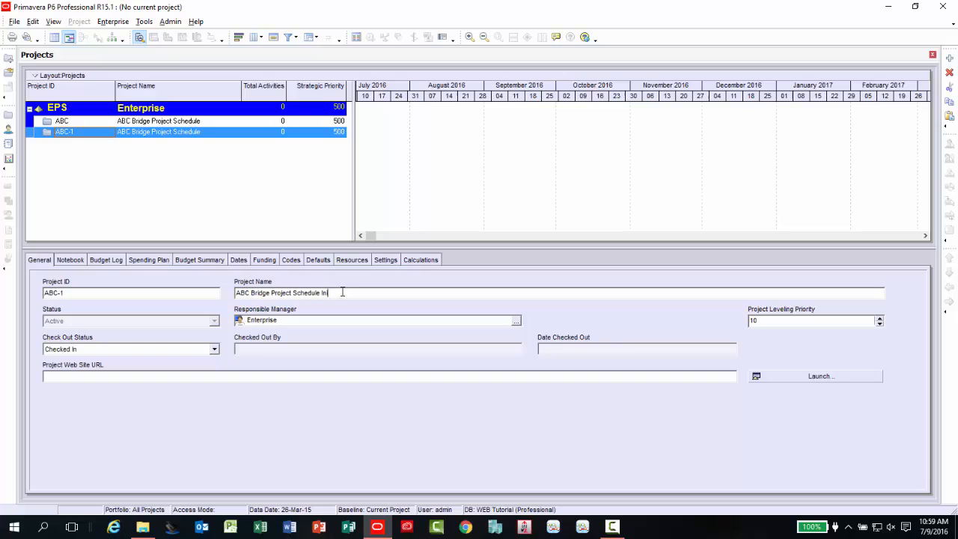
{"action": "type", "text": "tial"}
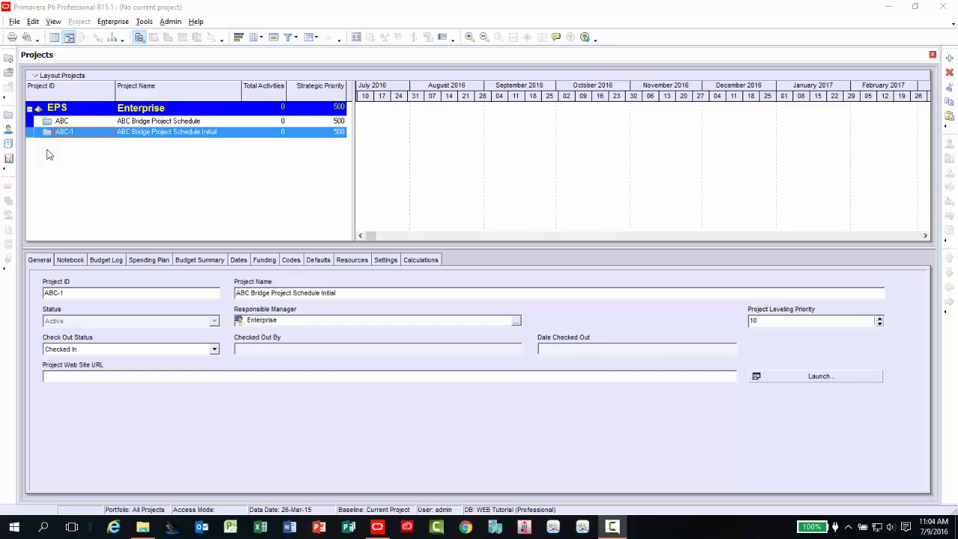
Open ABC Bridge Project Schedule and show its Maintain Baselines dialog.
{"action": "left_click", "coordinate": [61, 120]}
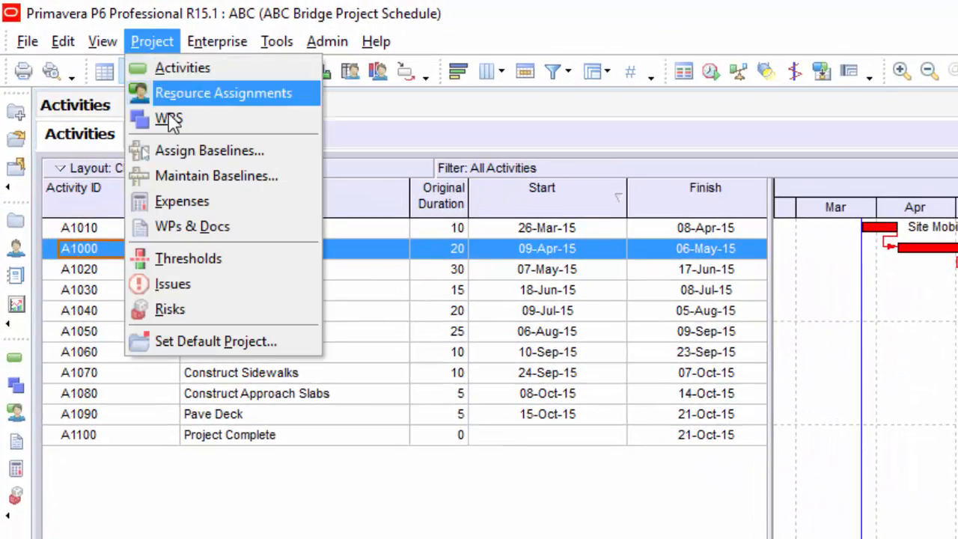
{"action": "left_click", "coordinate": [217, 175]}
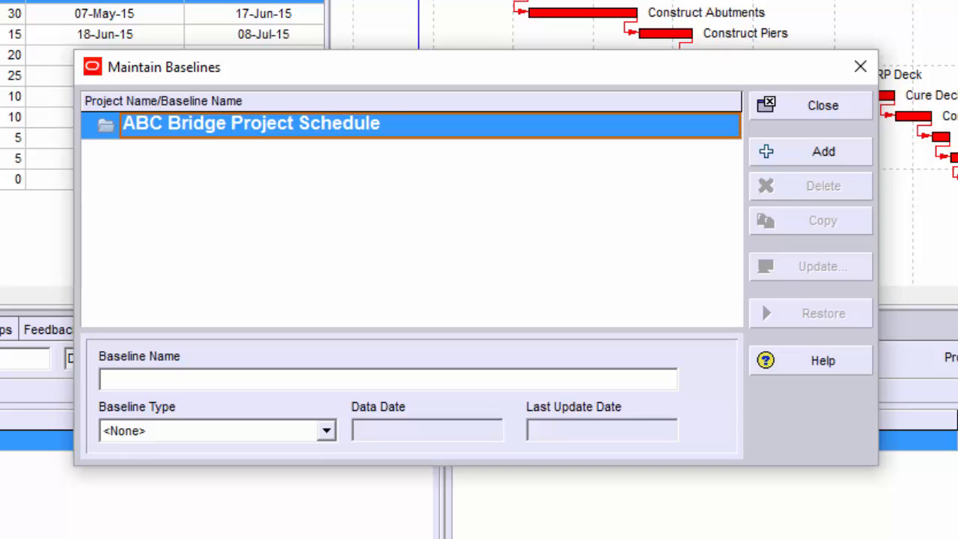
Add a baseline by converting project ABC-1 into a new baseline.
{"action": "left_click", "coordinate": [822, 152]}
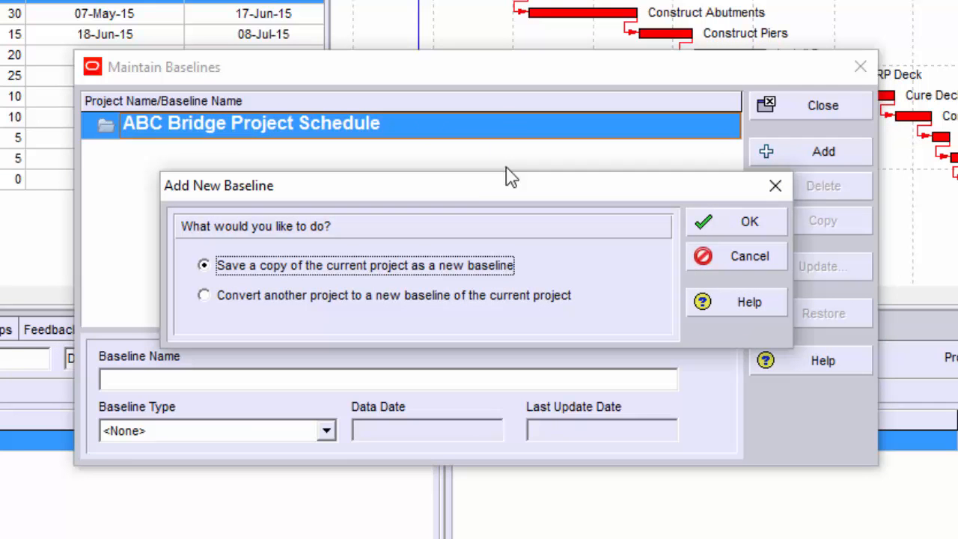
{"action": "left_click", "coordinate": [204, 294]}
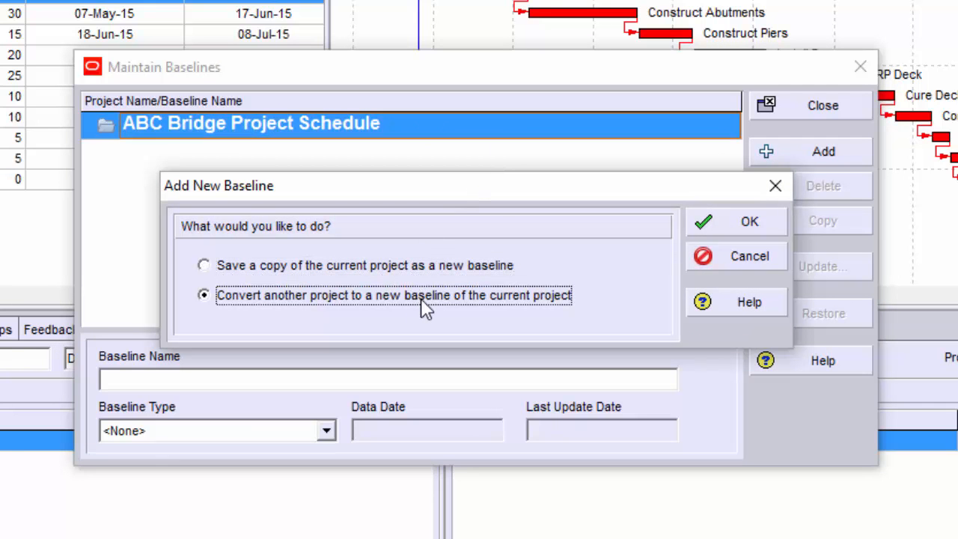
{"action": "left_click", "coordinate": [749, 220]}
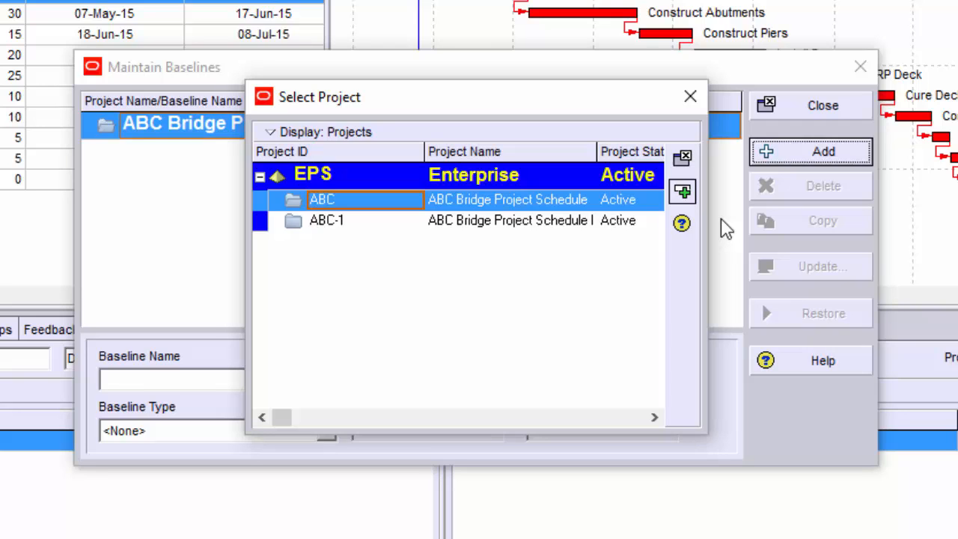
{"action": "mouse_move", "coordinate": [782, 329]}
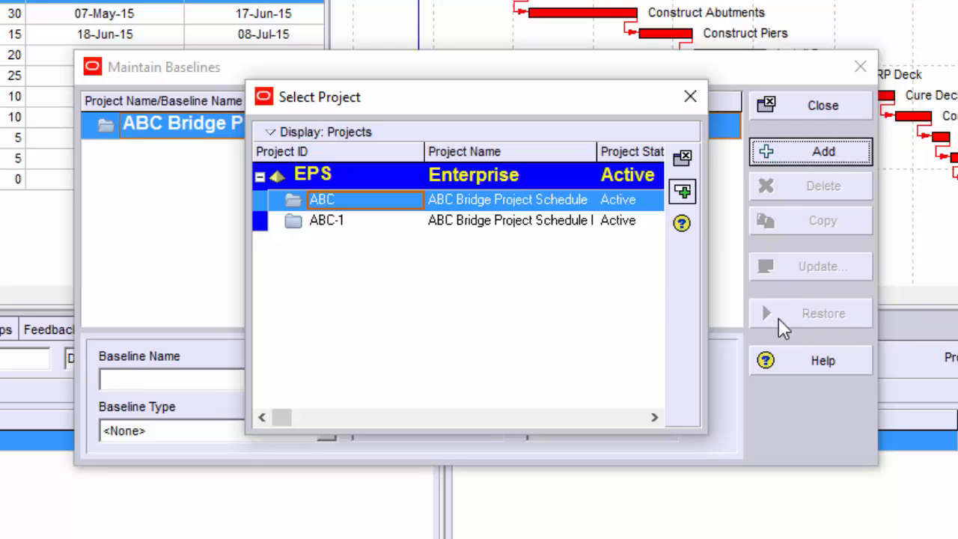
{"action": "left_click", "coordinate": [326, 220]}
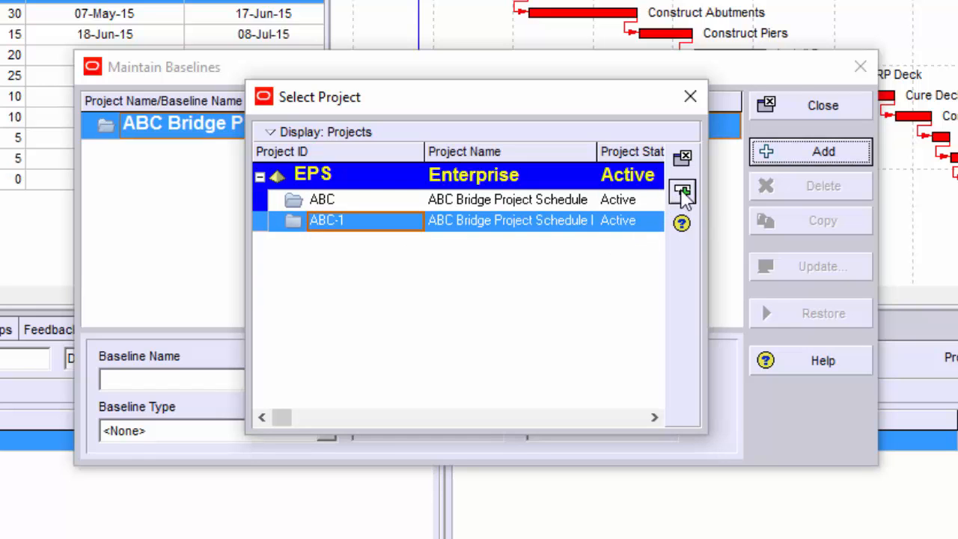
{"action": "left_click", "coordinate": [682, 194]}
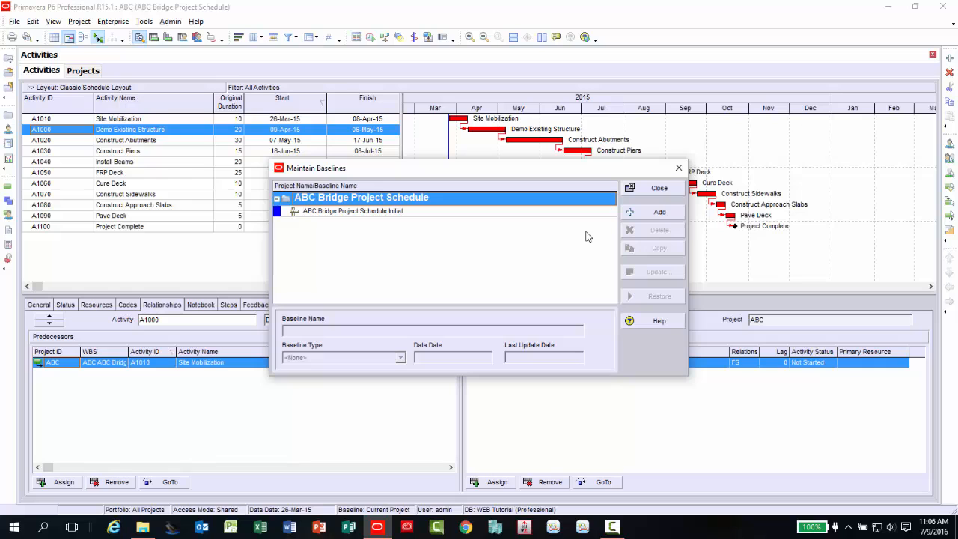
{"action": "mouse_move", "coordinate": [662, 229]}
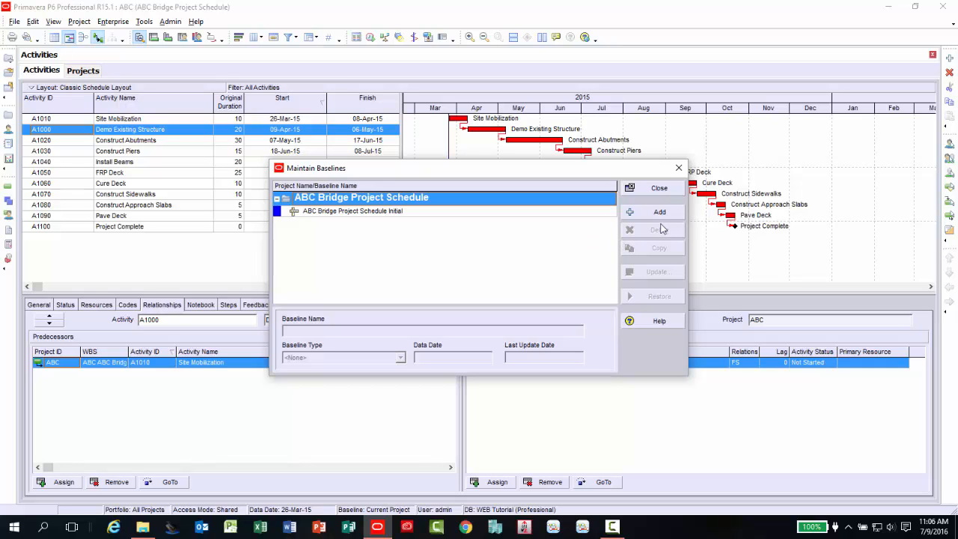
Assign 'ABC Bridge Project Schedule Initial' as the Project Baseline in Assign Baselines.
{"action": "left_click", "coordinate": [658, 188]}
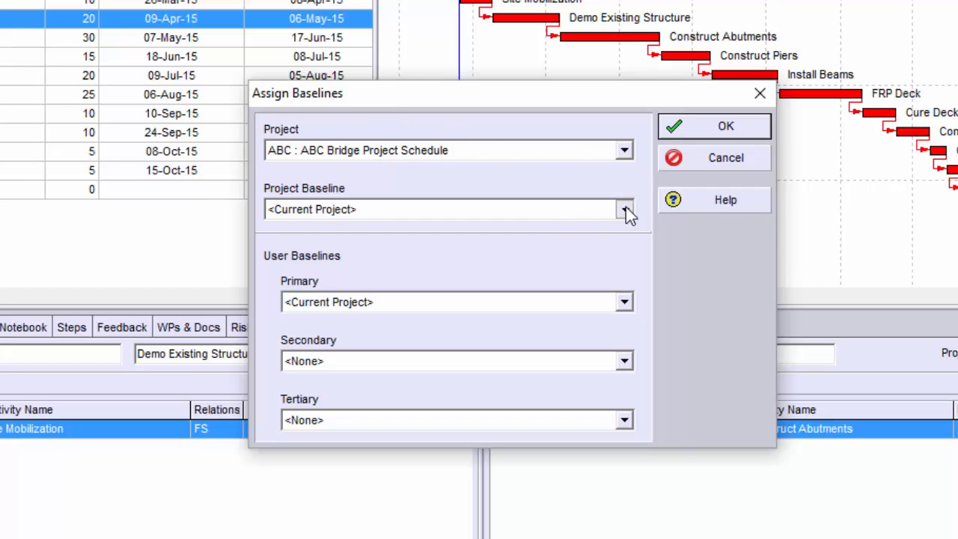
{"action": "left_click", "coordinate": [623, 209]}
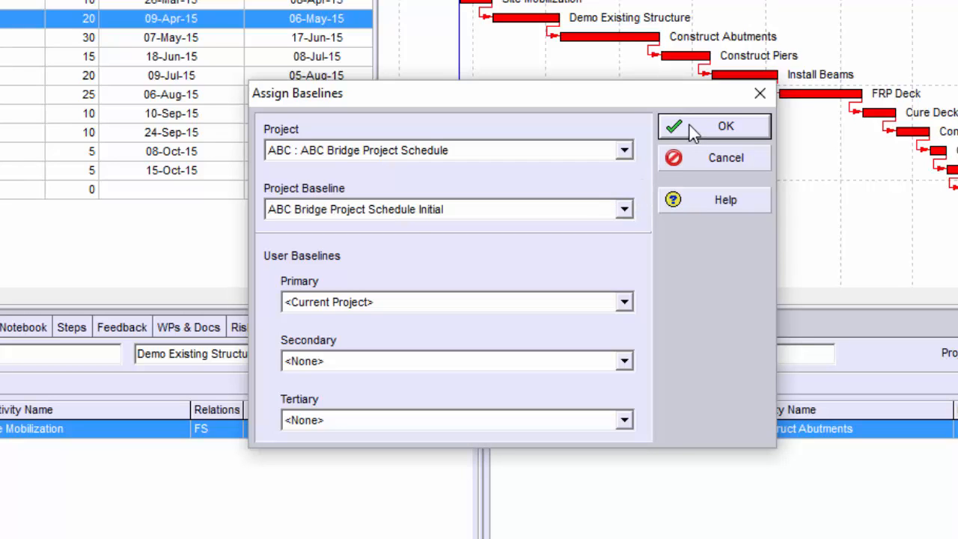
{"action": "left_click", "coordinate": [713, 126]}
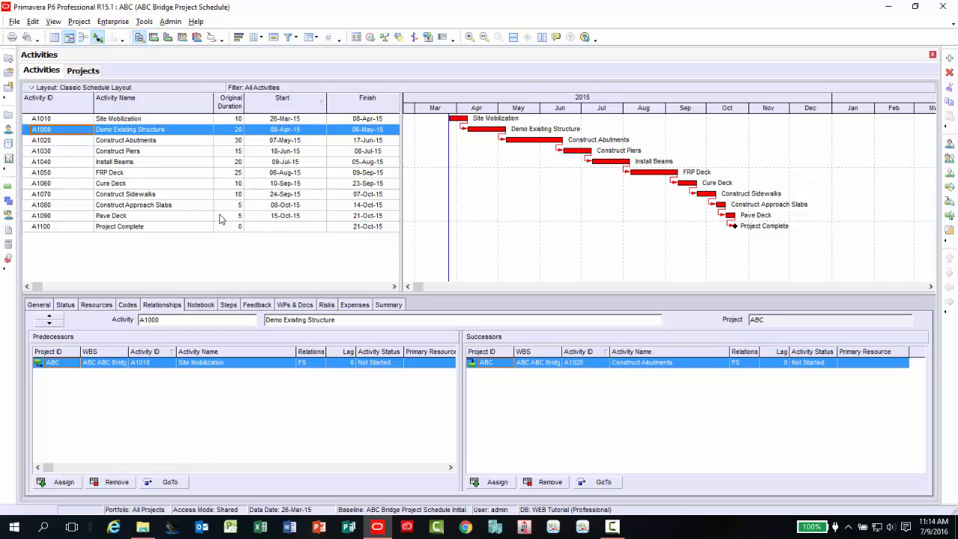
{"action": "mouse_move", "coordinate": [122, 112]}
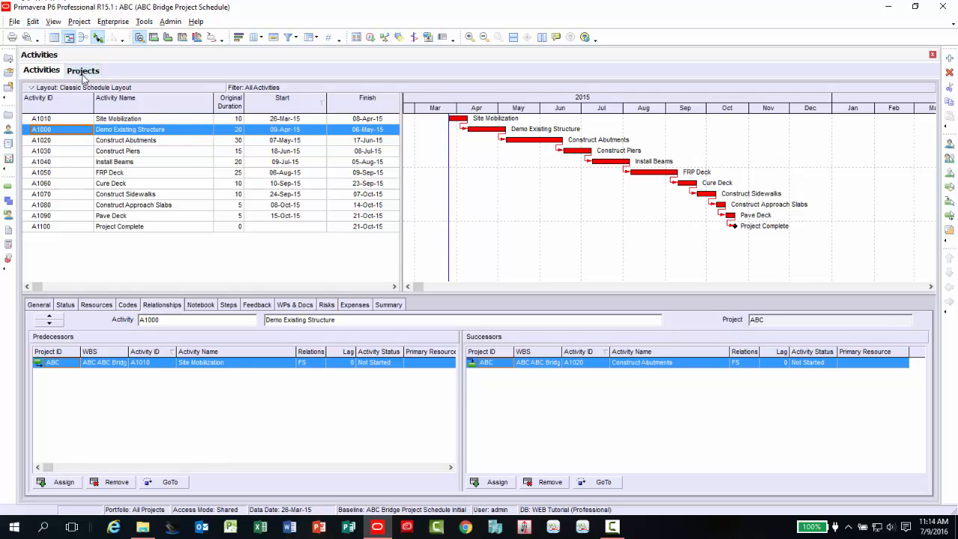
Switch to the Projects view, where only ABC remains under Enterprise.
{"action": "left_click", "coordinate": [83, 69]}
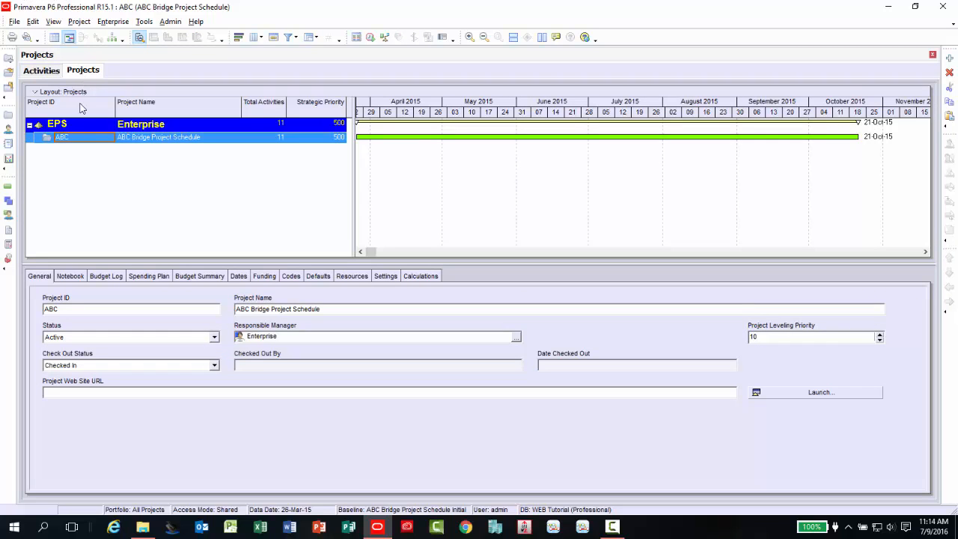
{"action": "mouse_move", "coordinate": [65, 163]}
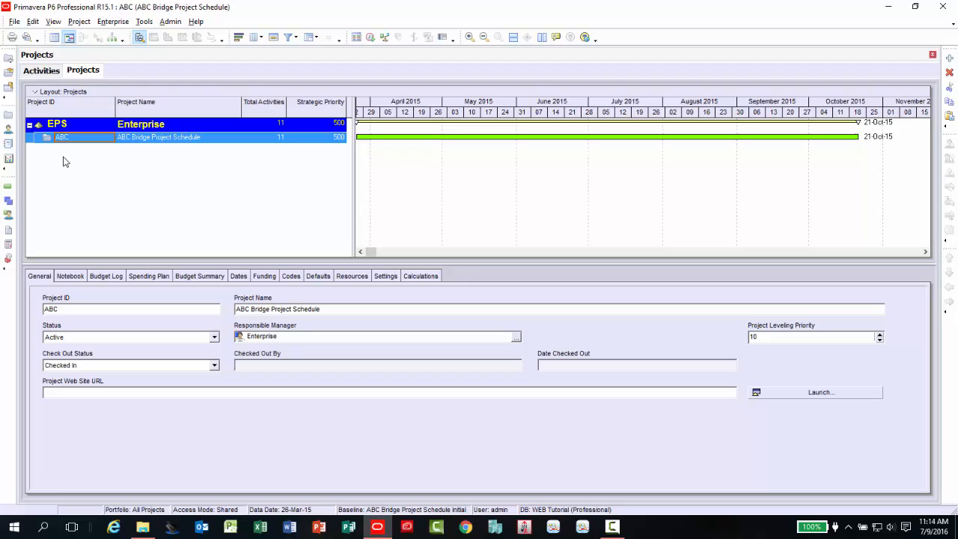